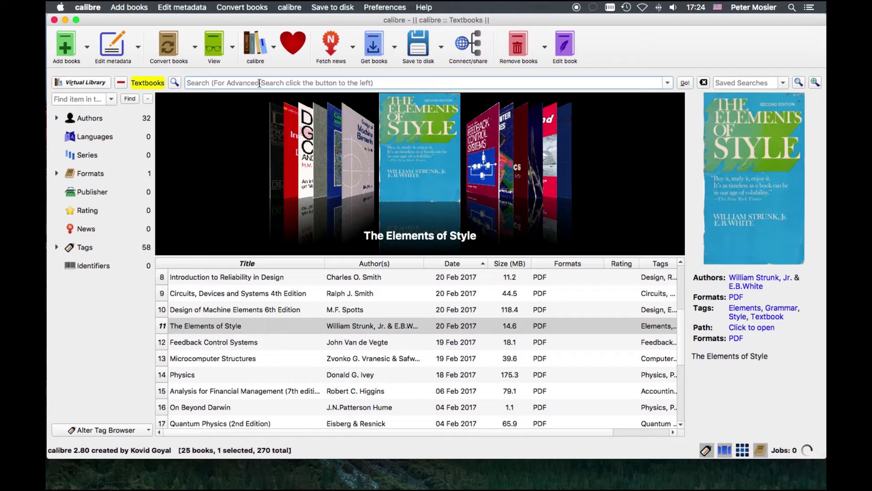
pyautogui.moveTo(399, 145)
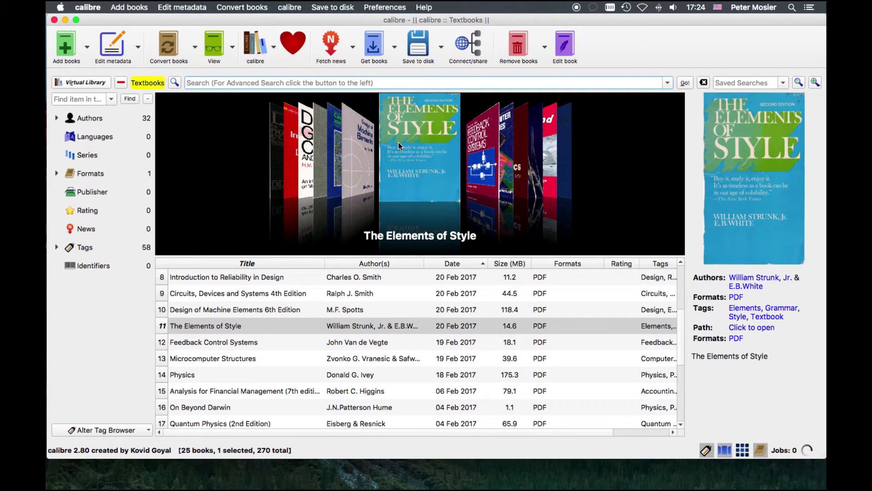
pyautogui.click(390, 83)
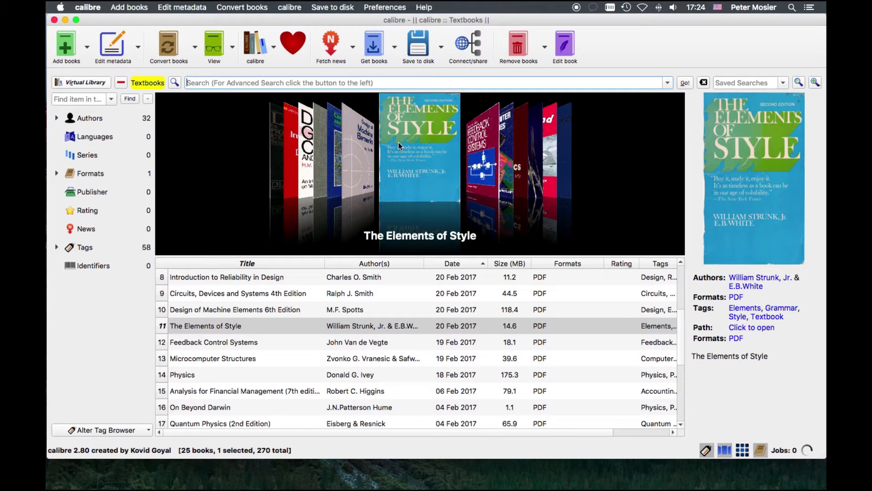